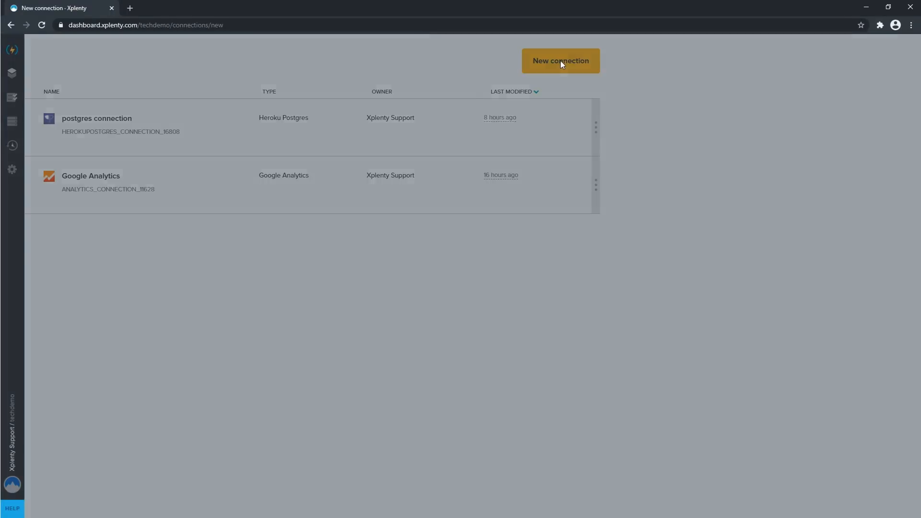
Create a Salesforce connection and authenticate it against the Production environment
{"action": "left_click", "coordinate": [559, 60]}
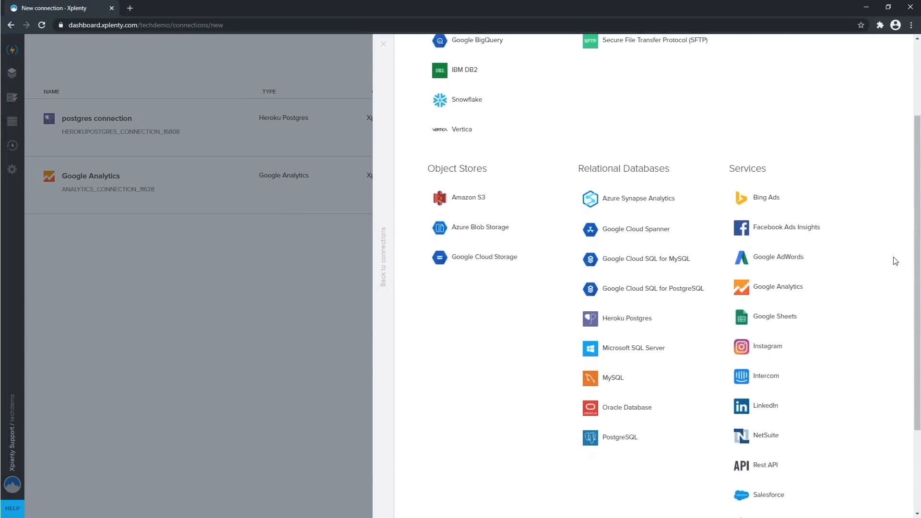
{"action": "scroll", "scroll_direction": "down", "scroll_amount": 3}
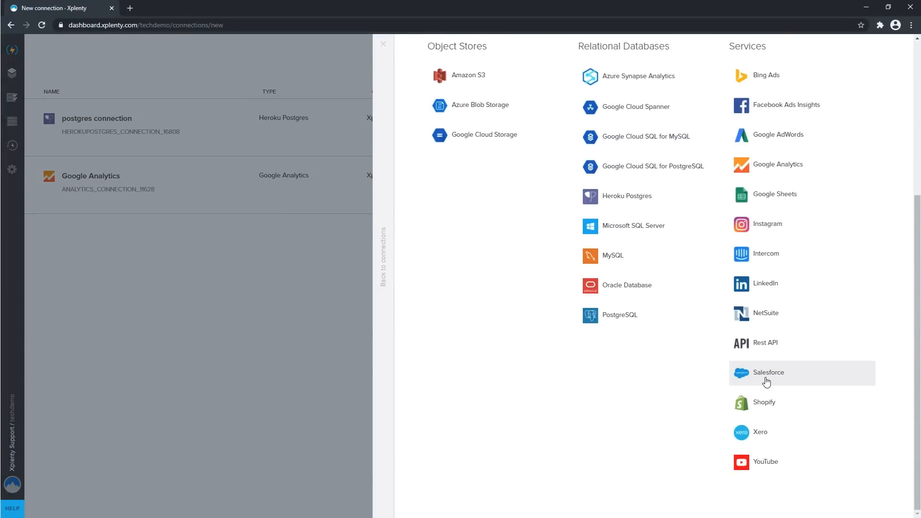
{"action": "left_click", "coordinate": [768, 371]}
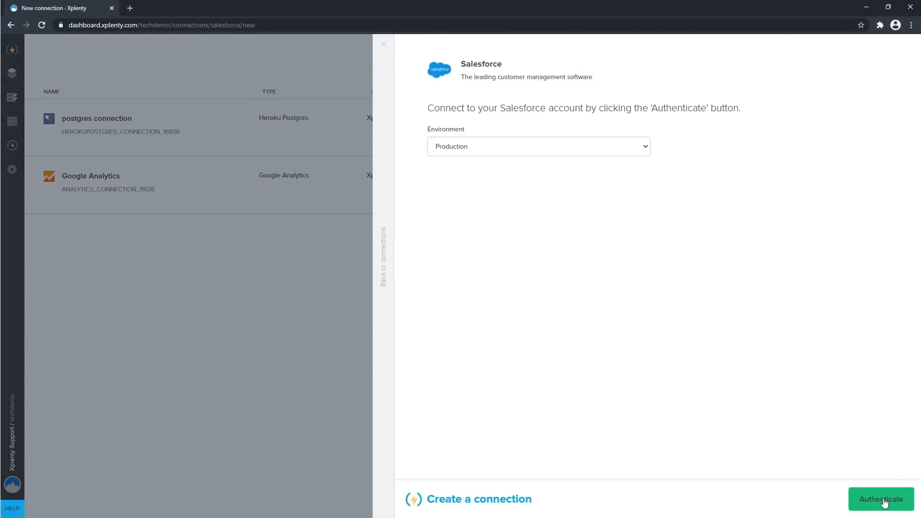
{"action": "left_click", "coordinate": [880, 499]}
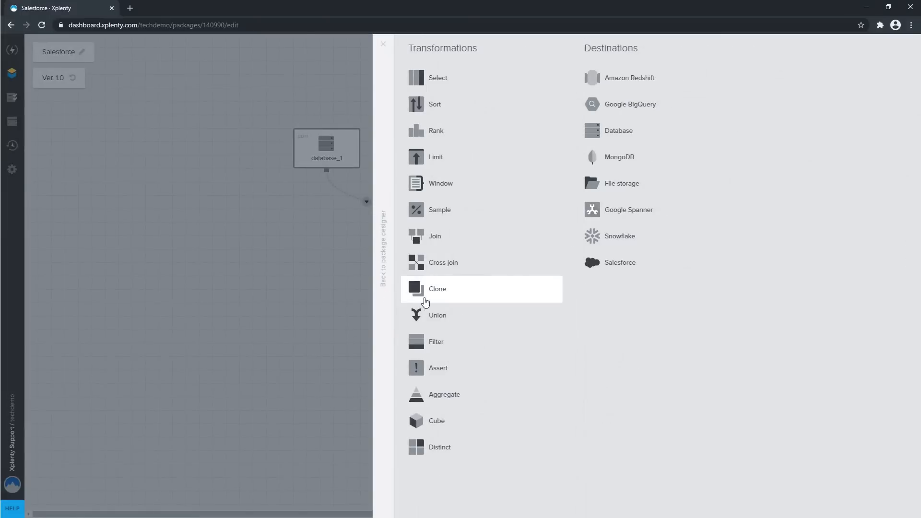
{"action": "mouse_move", "coordinate": [450, 395]}
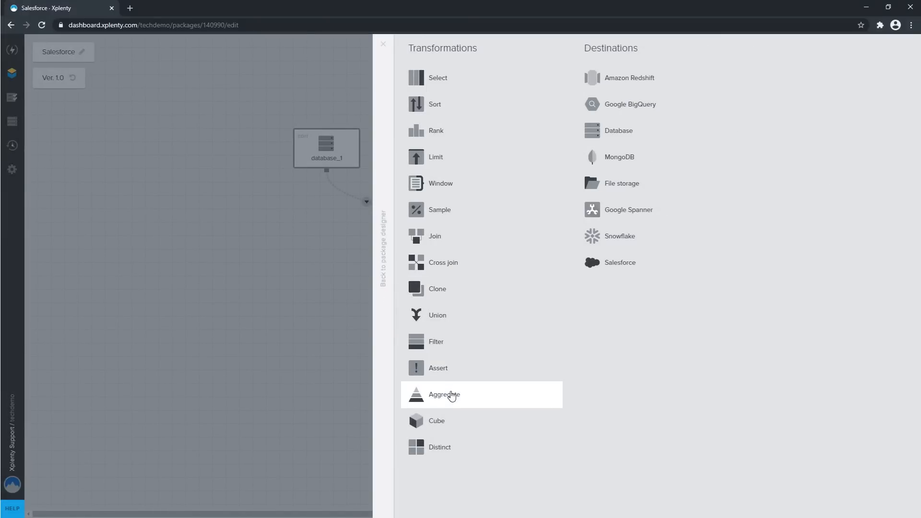
Add an Aggregate step and a Salesforce destination, then start naming a new schedule
{"action": "left_click", "coordinate": [444, 394]}
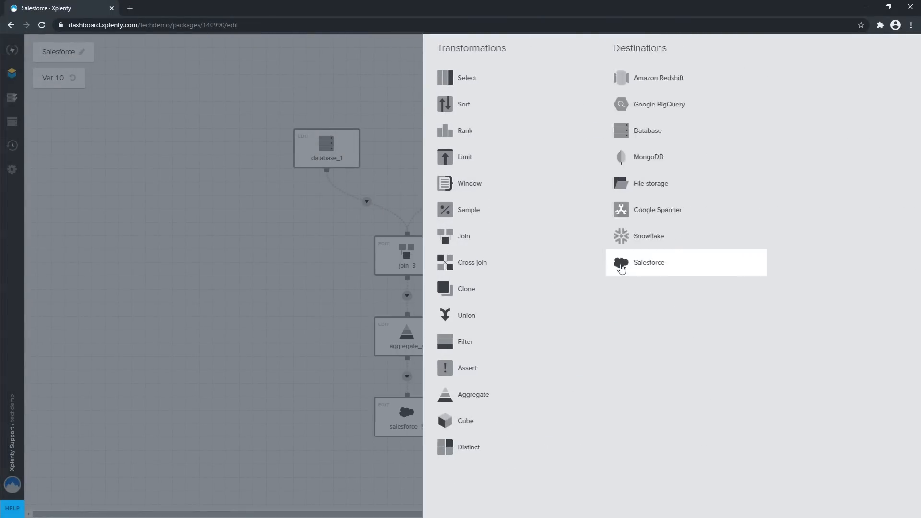
{"action": "left_click", "coordinate": [648, 263]}
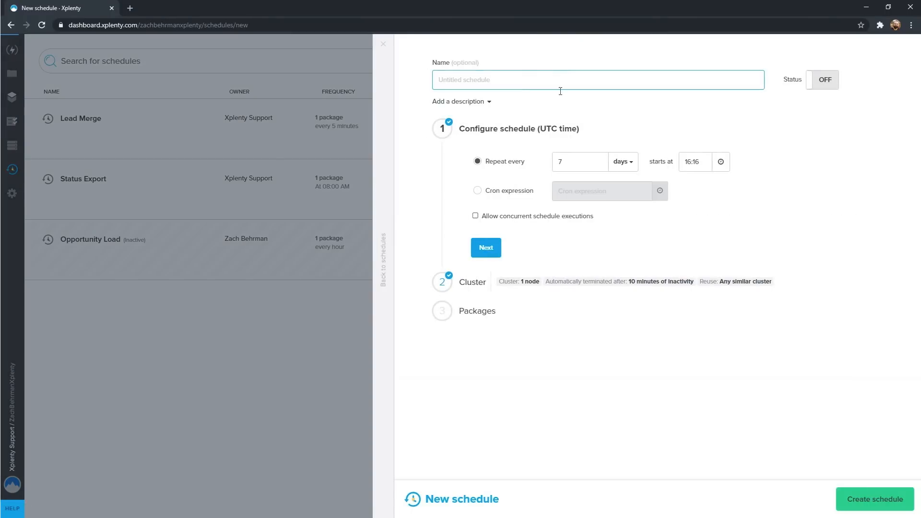
{"action": "left_click", "coordinate": [621, 162]}
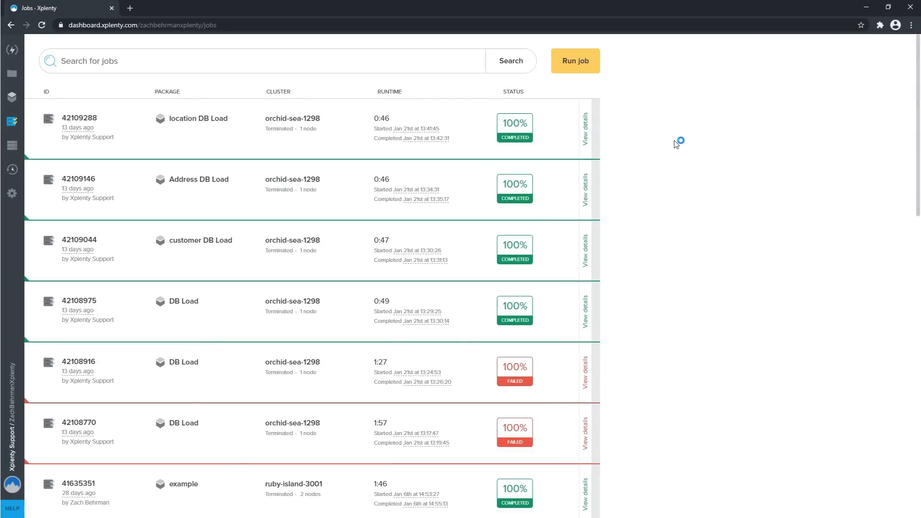
{"action": "scroll", "scroll_direction": "down", "scroll_amount": 3}
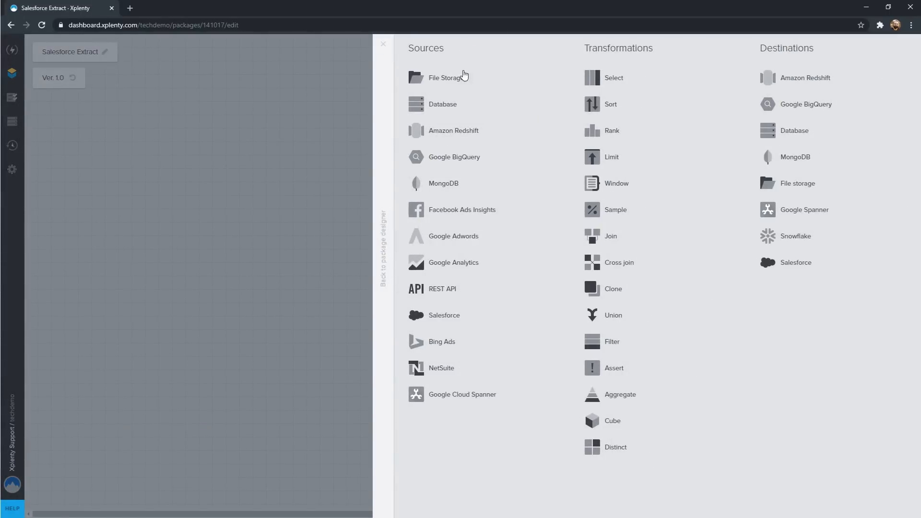
Add a Salesforce source with a Clone step after it
{"action": "left_click", "coordinate": [443, 316]}
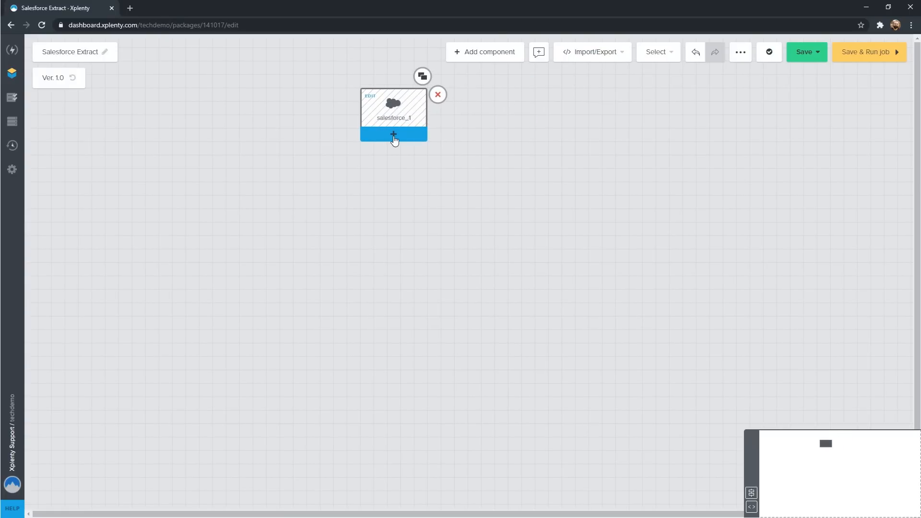
{"action": "left_click", "coordinate": [393, 134]}
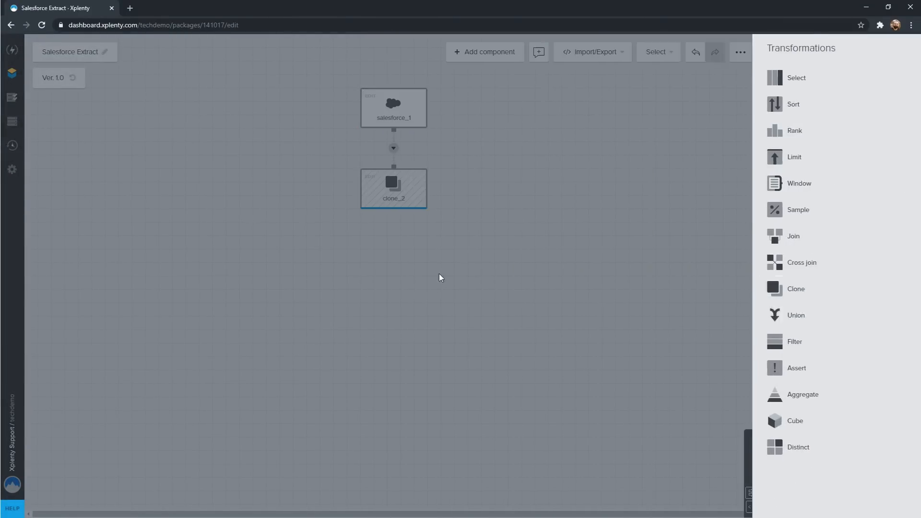
{"action": "left_click", "coordinate": [393, 188]}
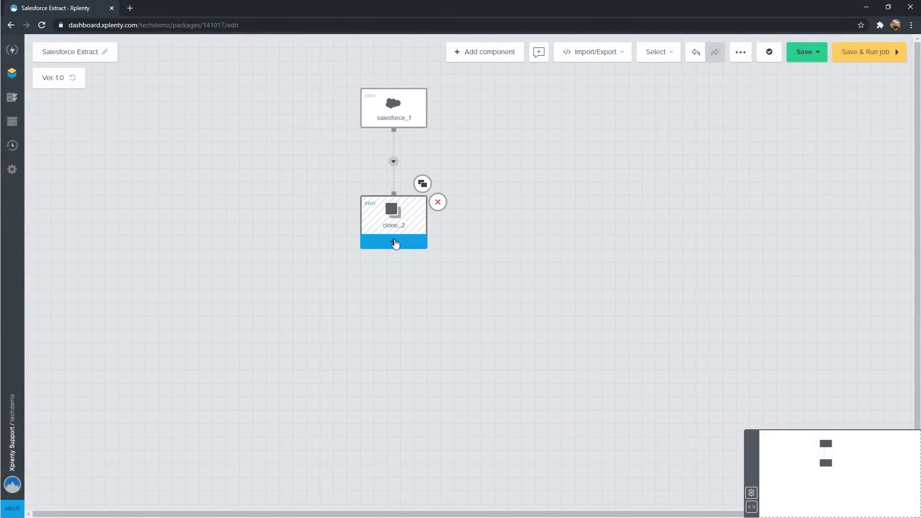
Branch a Filter step off the clone and add another component
{"action": "left_click", "coordinate": [393, 243]}
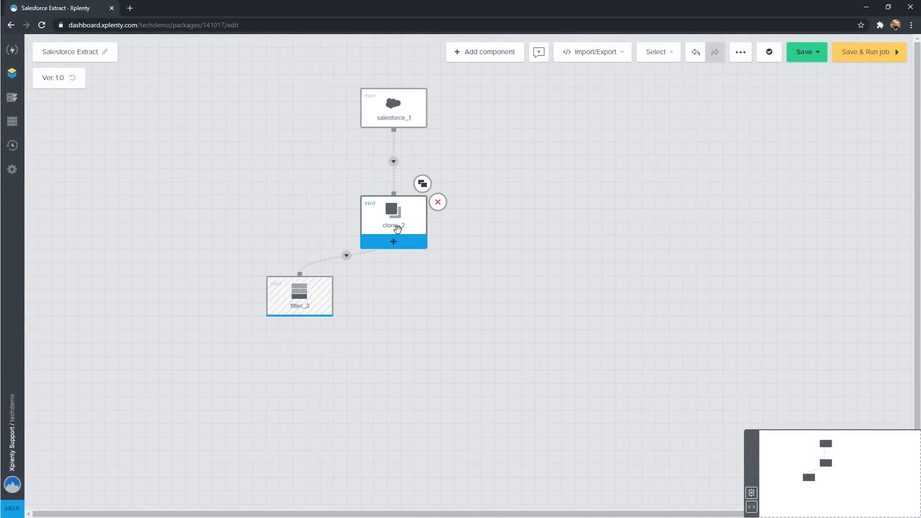
{"action": "left_click", "coordinate": [393, 242]}
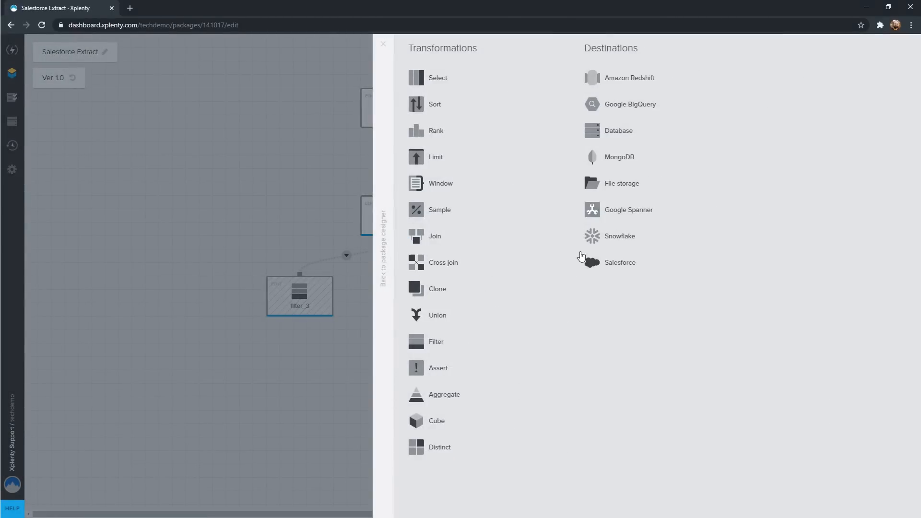
{"action": "left_click", "coordinate": [617, 131]}
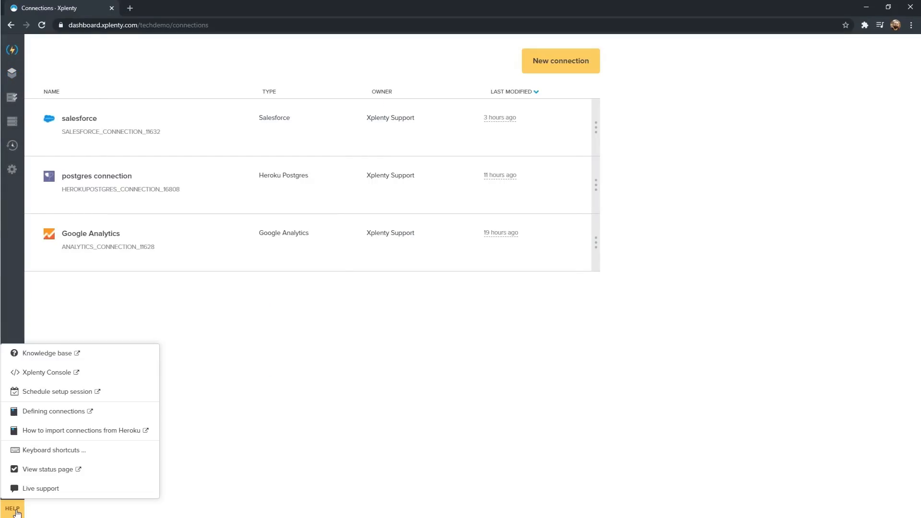
{"action": "mouse_move", "coordinate": [42, 488]}
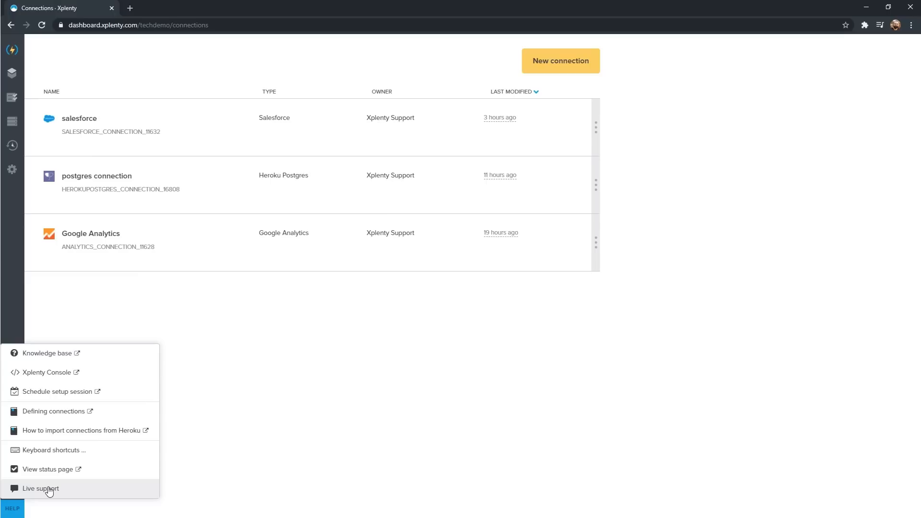